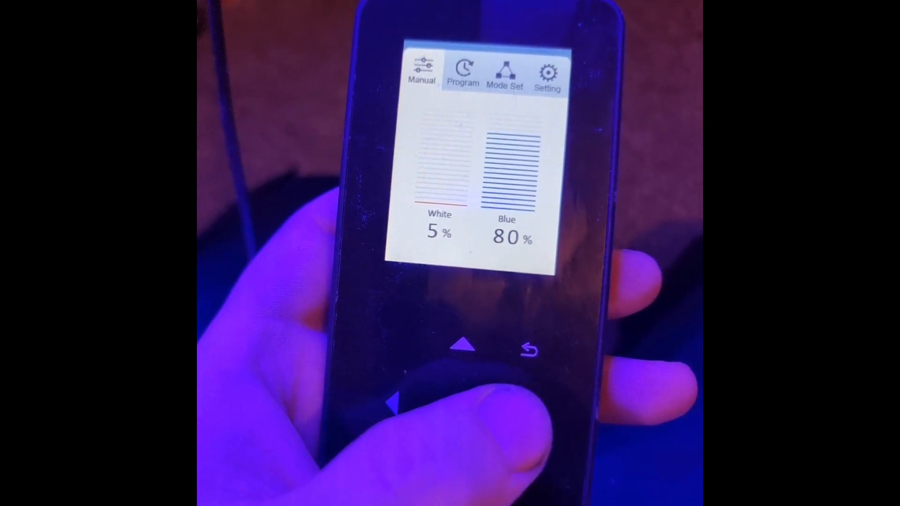
# - Move from Manual through the Program list to the Setting page with Time & Date and Display
pyautogui.click(463, 72)
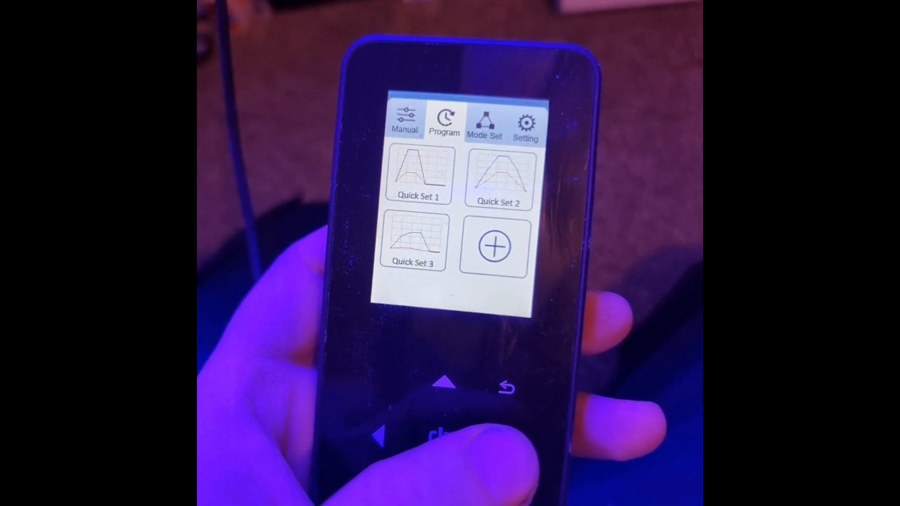
pyautogui.click(487, 121)
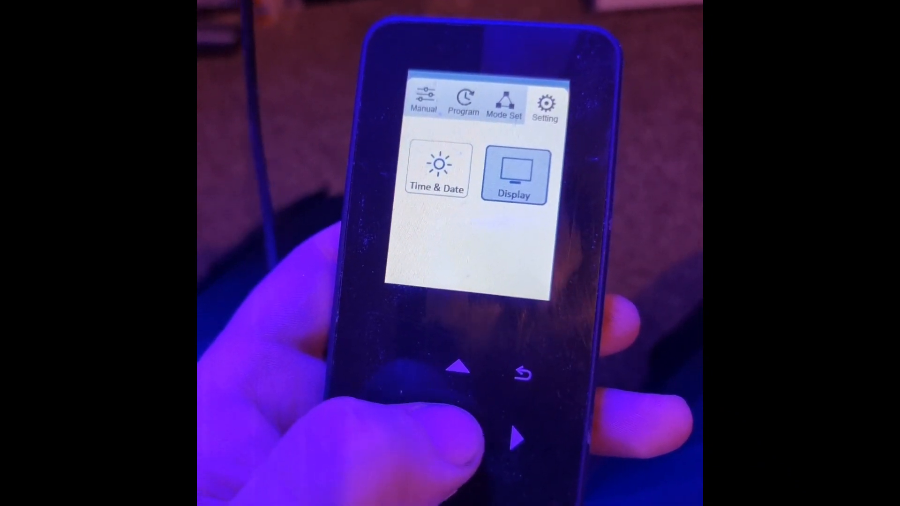
# - Move left from Setting to the Mode Set page showing the Quick Set 3 curve
pyautogui.click(513, 175)
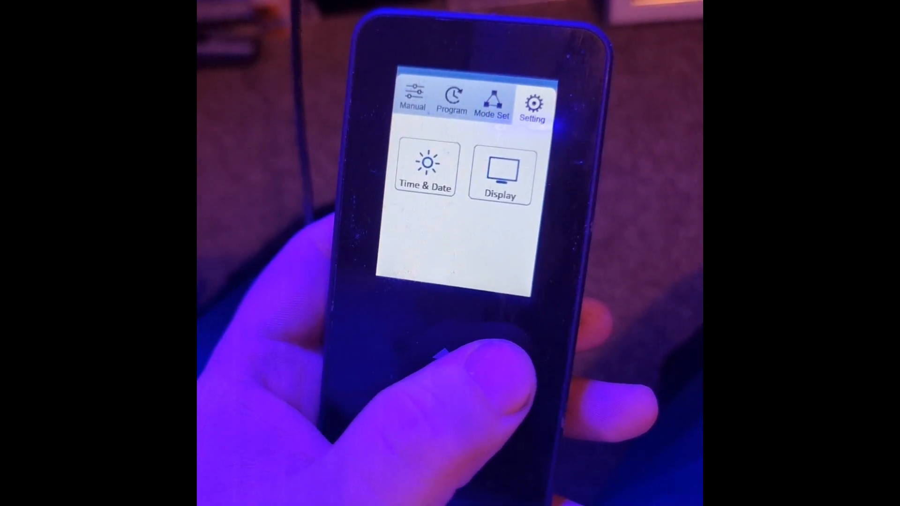
pyautogui.click(490, 100)
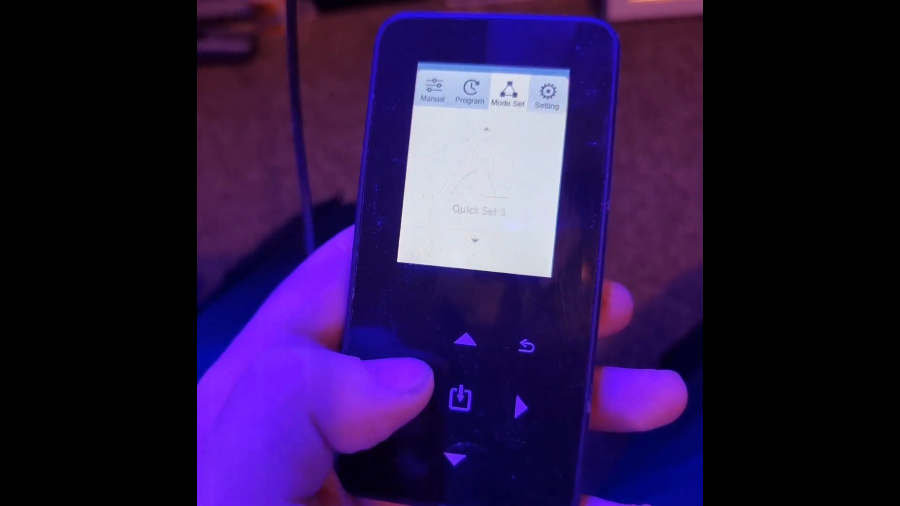
pyautogui.click(469, 92)
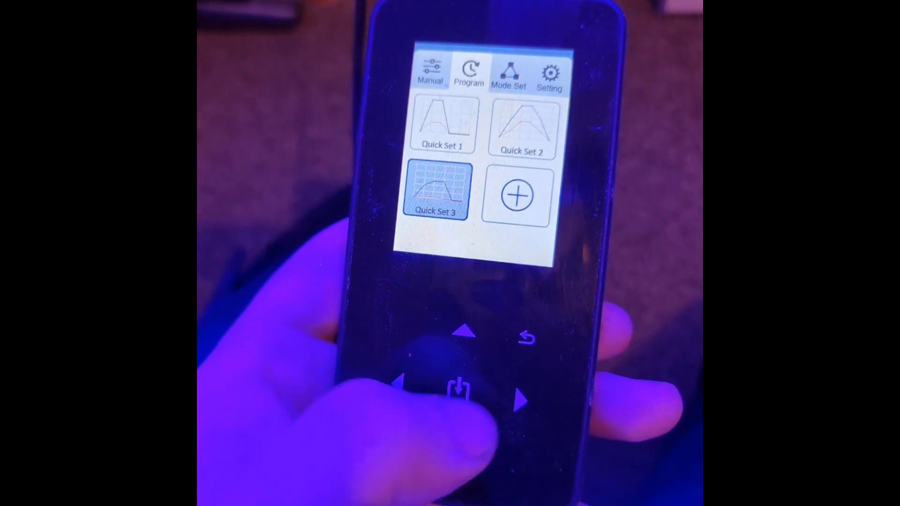
# - Start a new program from the + tile and confirm its first point at 07:00
pyautogui.click(518, 196)
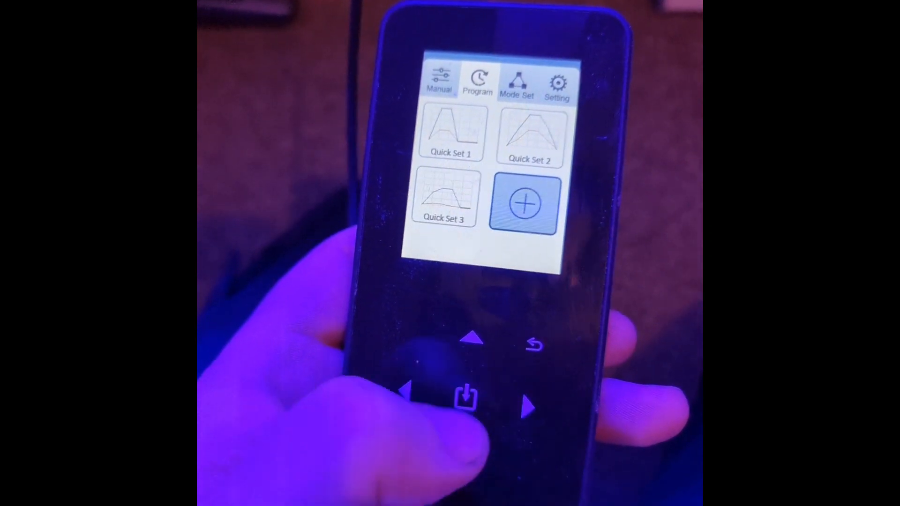
pyautogui.click(523, 205)
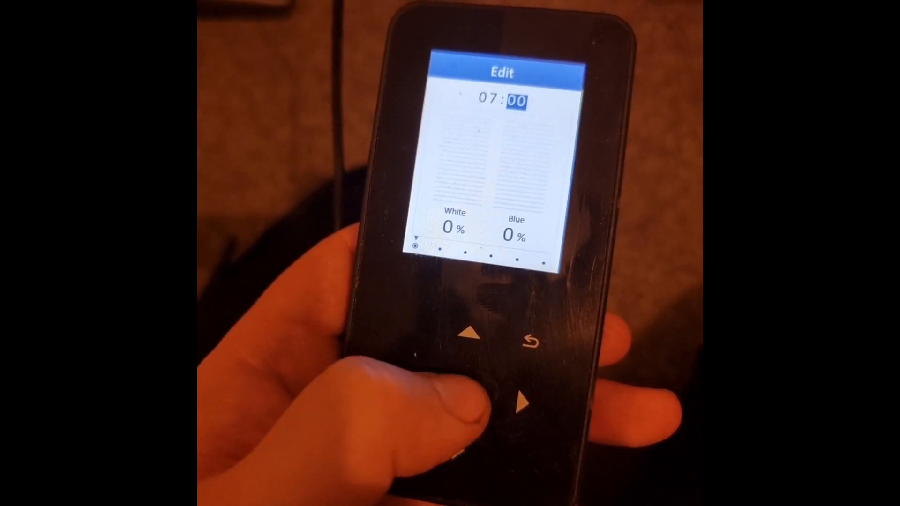
pyautogui.click(473, 334)
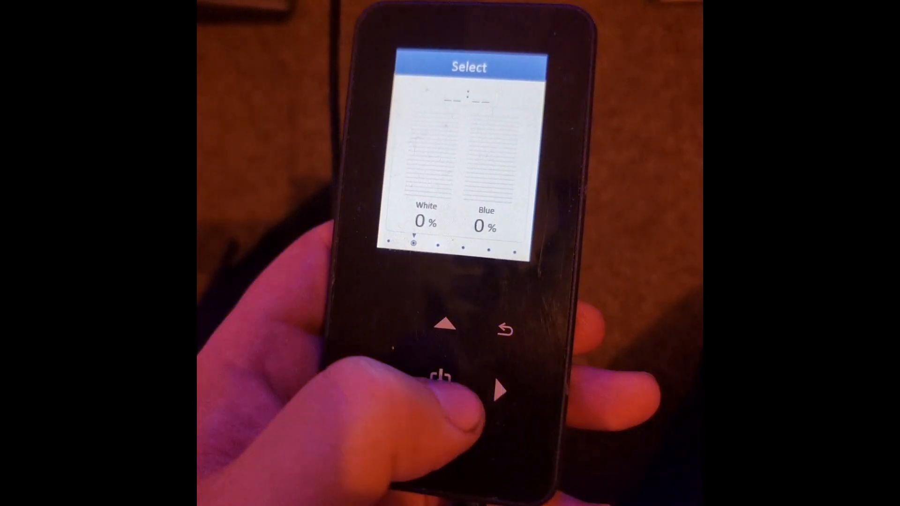
# - Raise the second point's hour to 12 and confirm 12:00
pyautogui.click(444, 376)
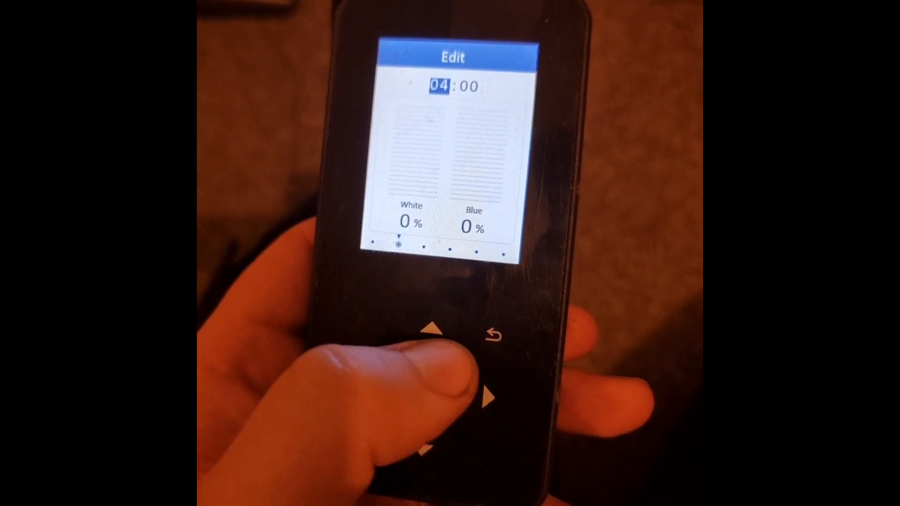
pyautogui.click(435, 328)
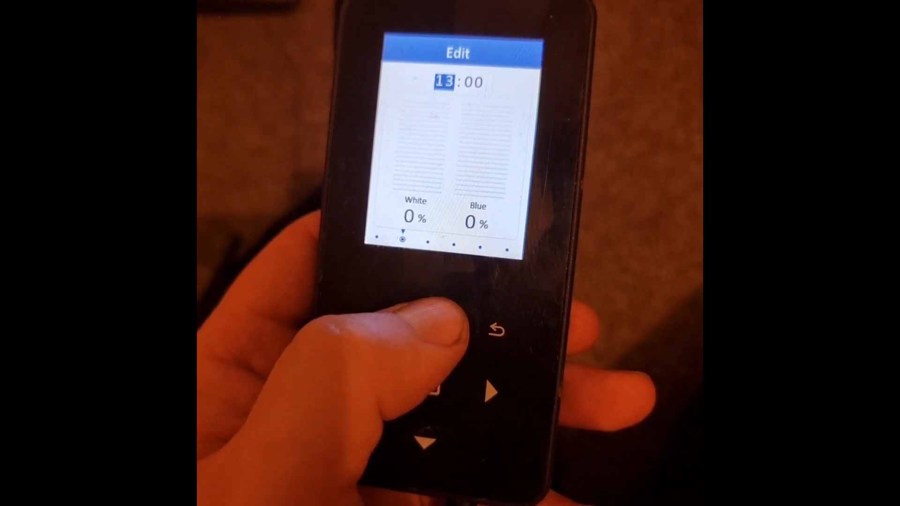
pyautogui.click(441, 317)
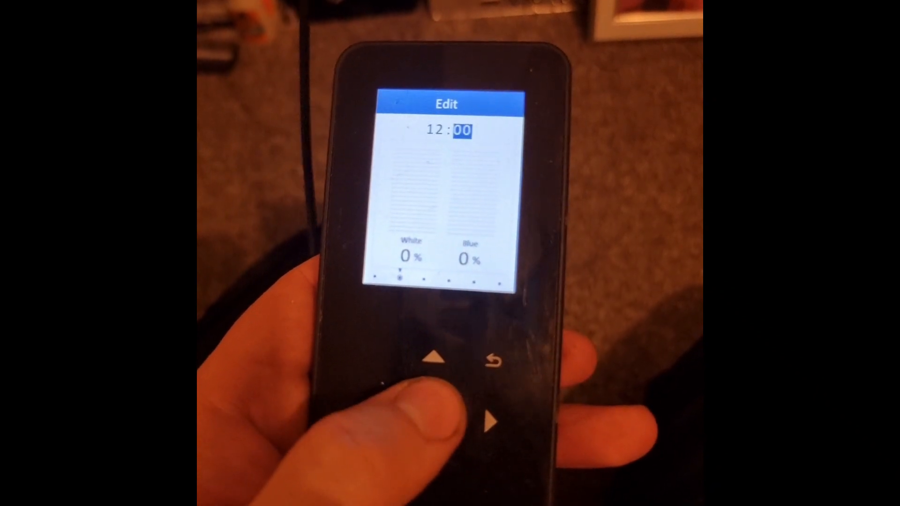
pyautogui.click(434, 360)
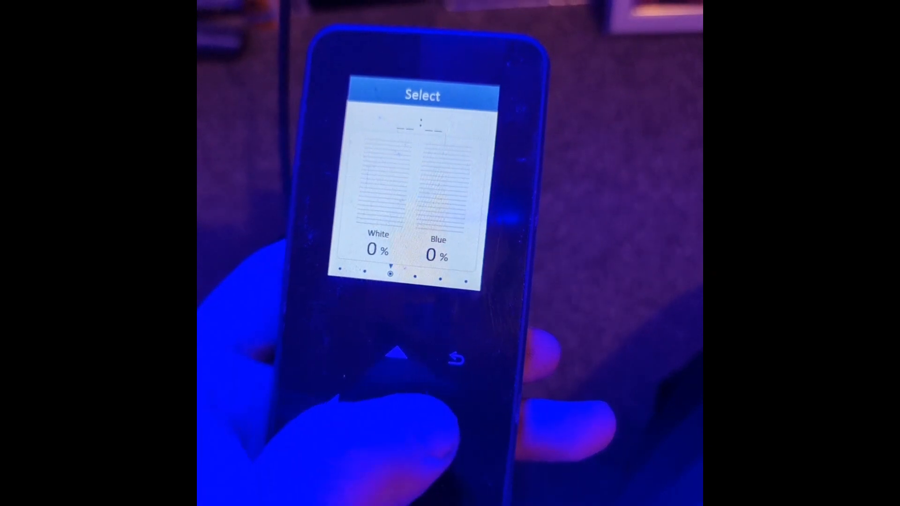
# - Set the third and fourth timed points and save the Quick Set 4 program
pyautogui.click(396, 354)
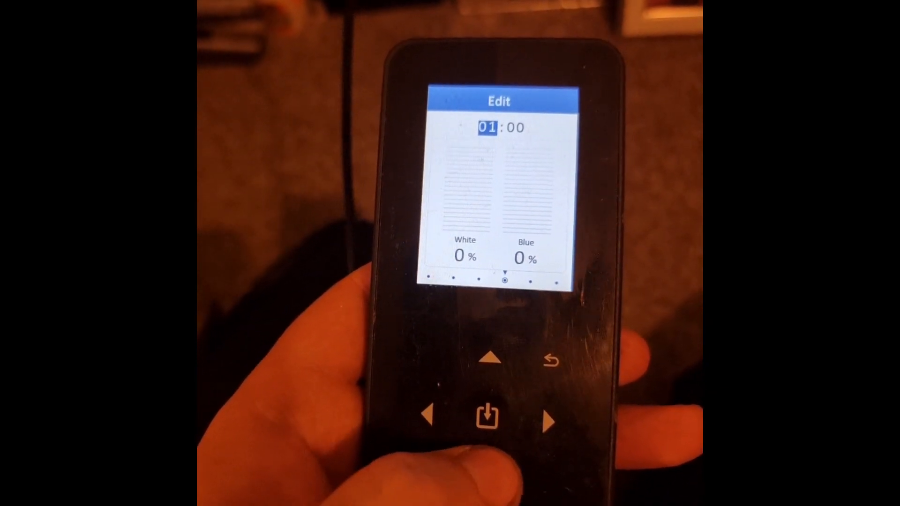
pyautogui.click(492, 359)
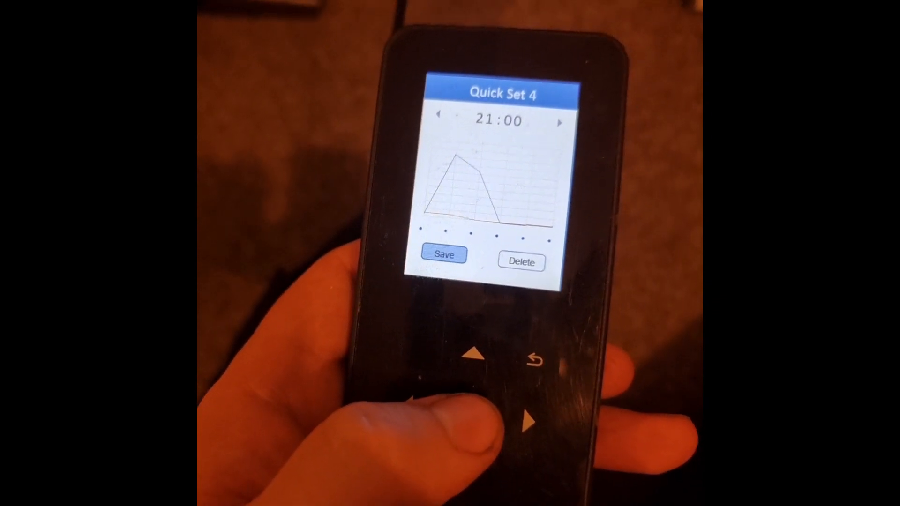
pyautogui.click(520, 261)
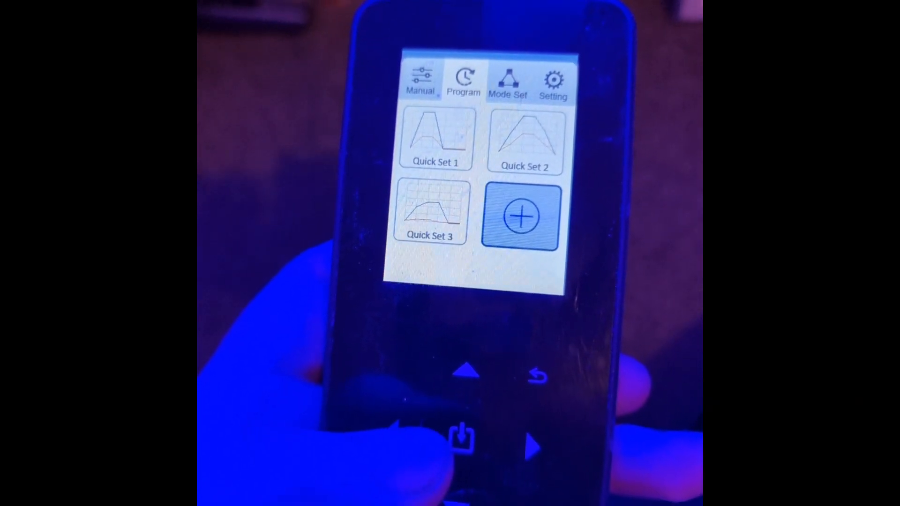
# - Select Quick Set 3 and view its schedule starting at 07:55
pyautogui.click(432, 212)
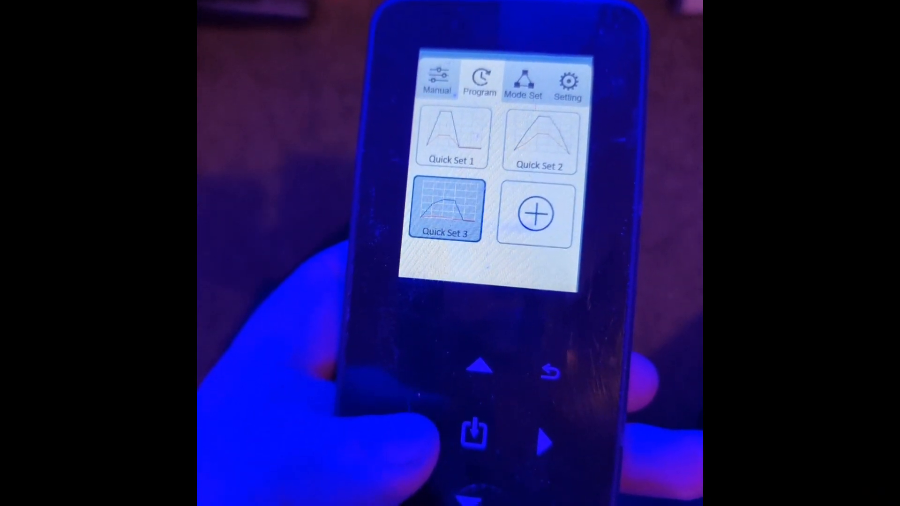
pyautogui.click(446, 211)
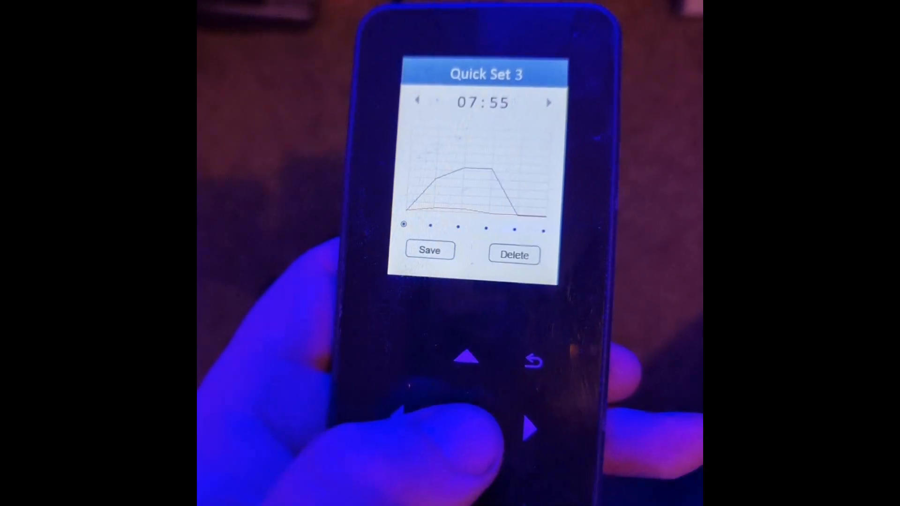